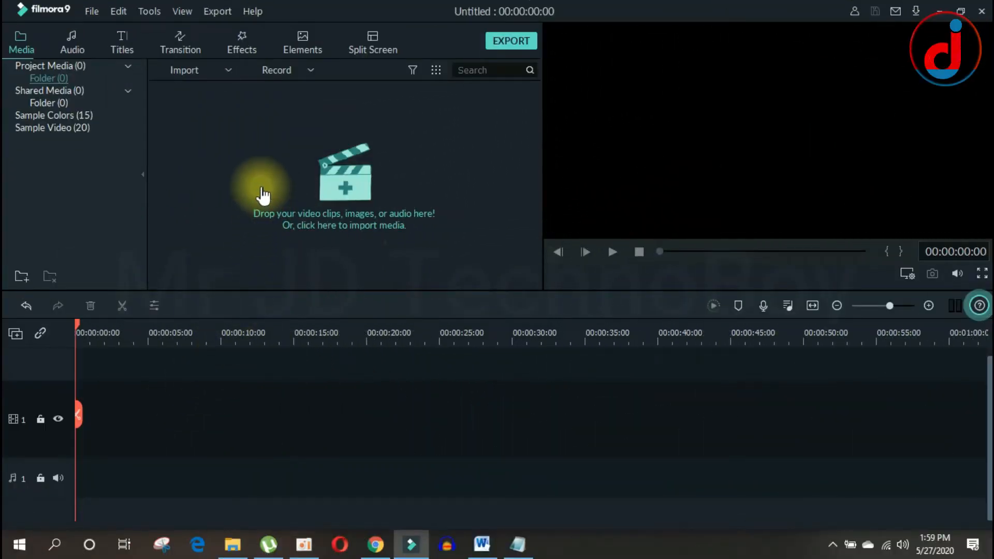
{"action": "mouse_move", "coordinate": [377, 152]}
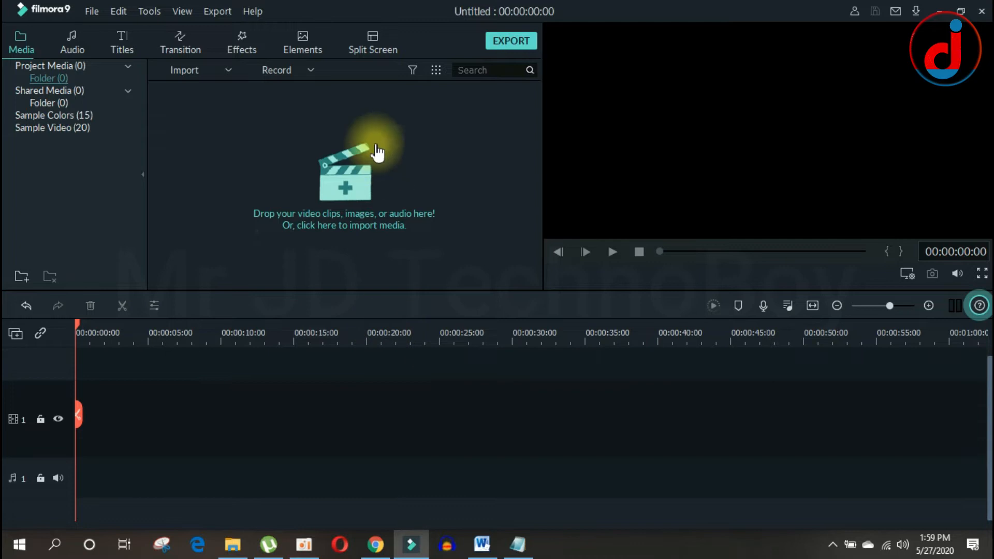
Import the 'final green screen' video and place it on the video track
{"action": "left_click", "coordinate": [344, 171]}
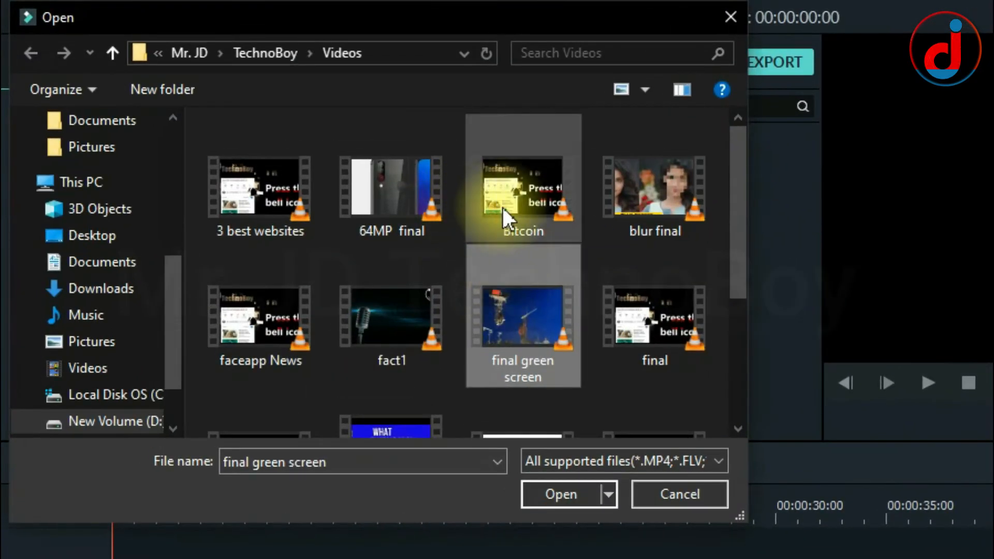
{"action": "left_click", "coordinate": [561, 494]}
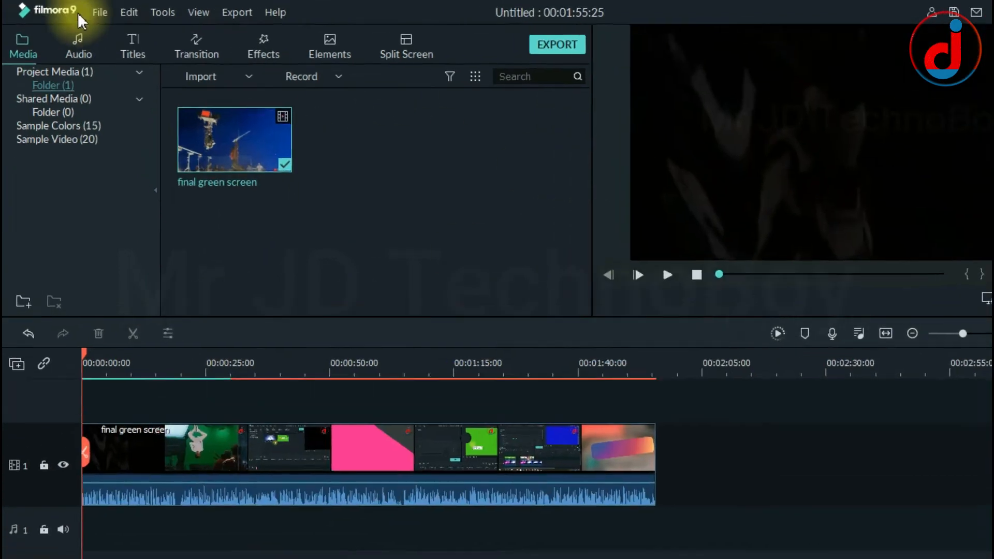
In Project Settings choose the 1:1 (Instagram) aspect ratio at 1080 x 1080 and confirm
{"action": "left_click", "coordinate": [100, 13]}
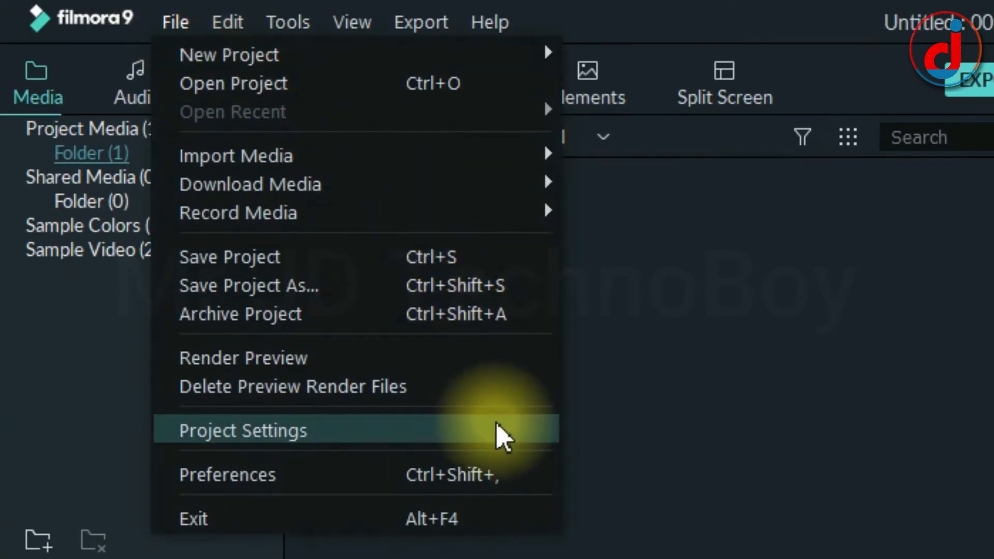
{"action": "left_click", "coordinate": [243, 431]}
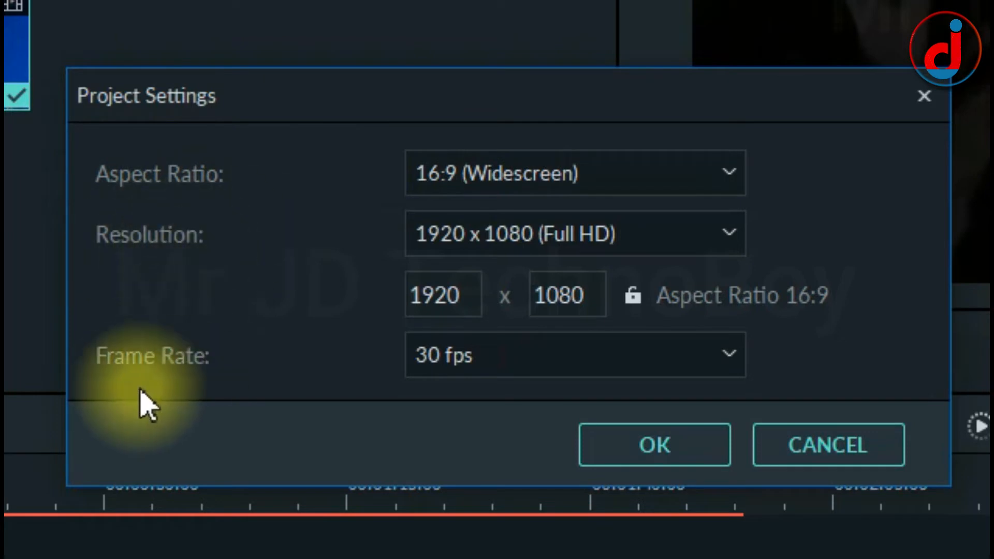
{"action": "mouse_move", "coordinate": [444, 206]}
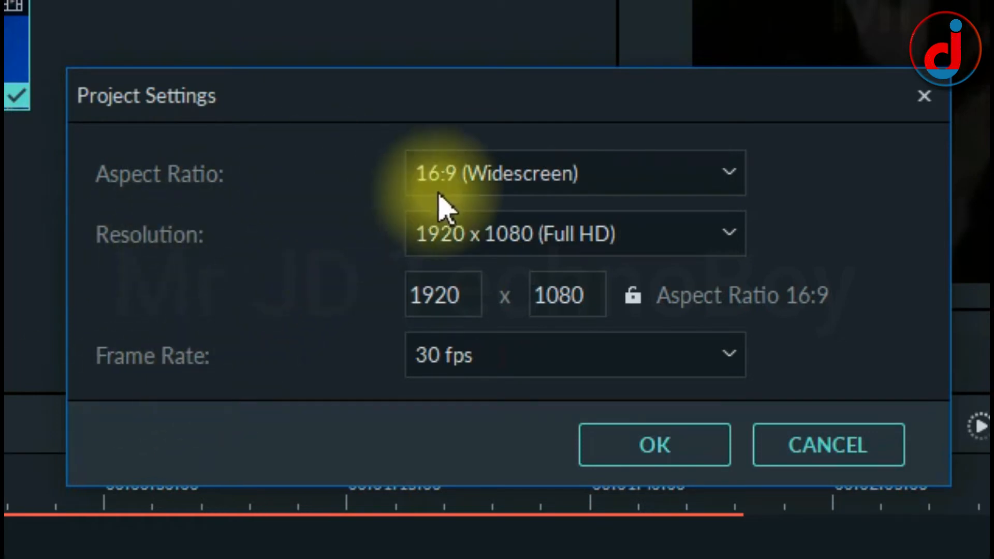
{"action": "left_click", "coordinate": [574, 173]}
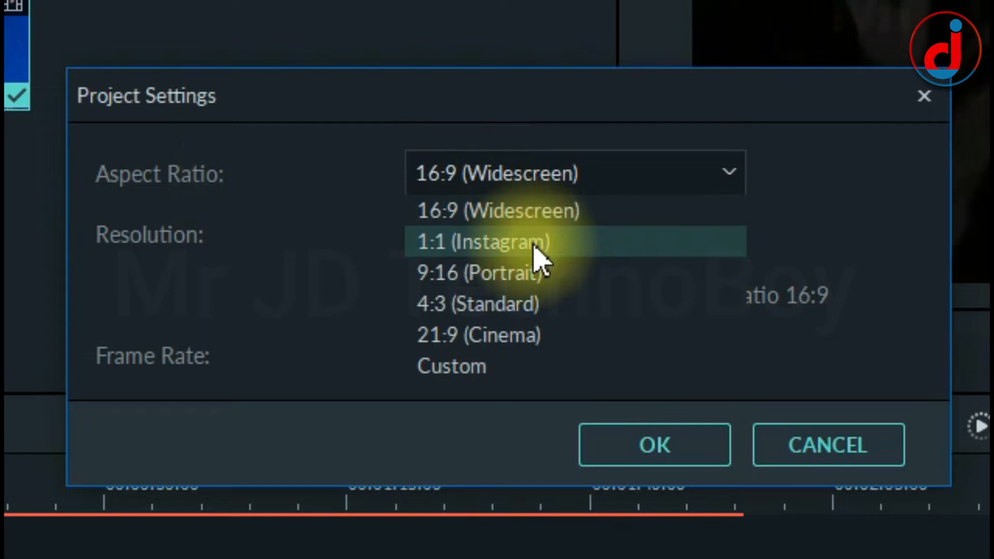
{"action": "left_click", "coordinate": [481, 242]}
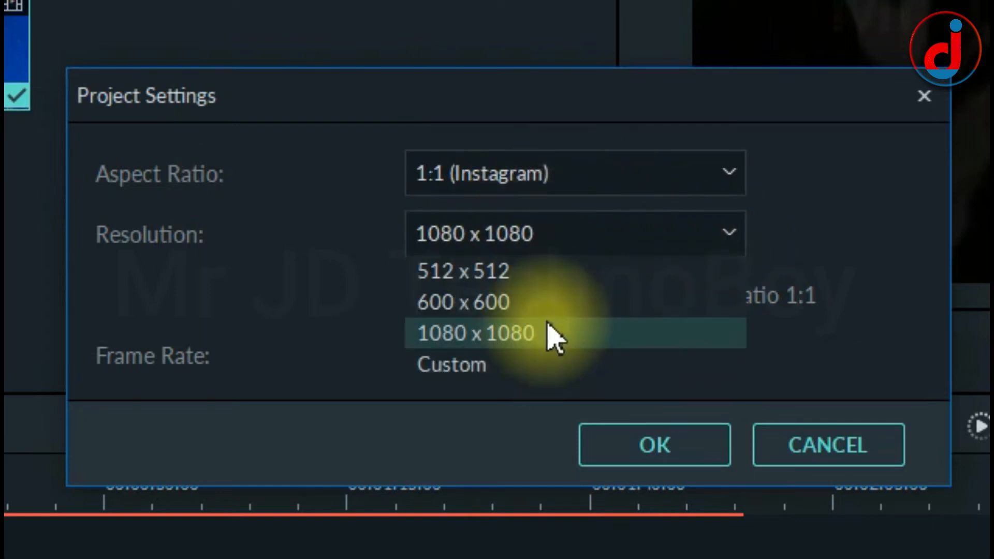
{"action": "left_click", "coordinate": [473, 332]}
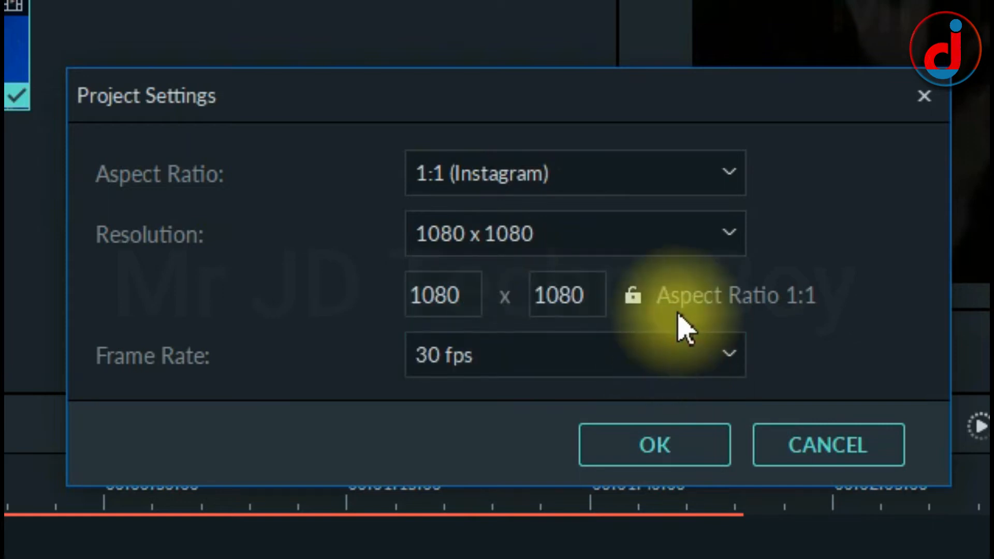
{"action": "mouse_move", "coordinate": [681, 326]}
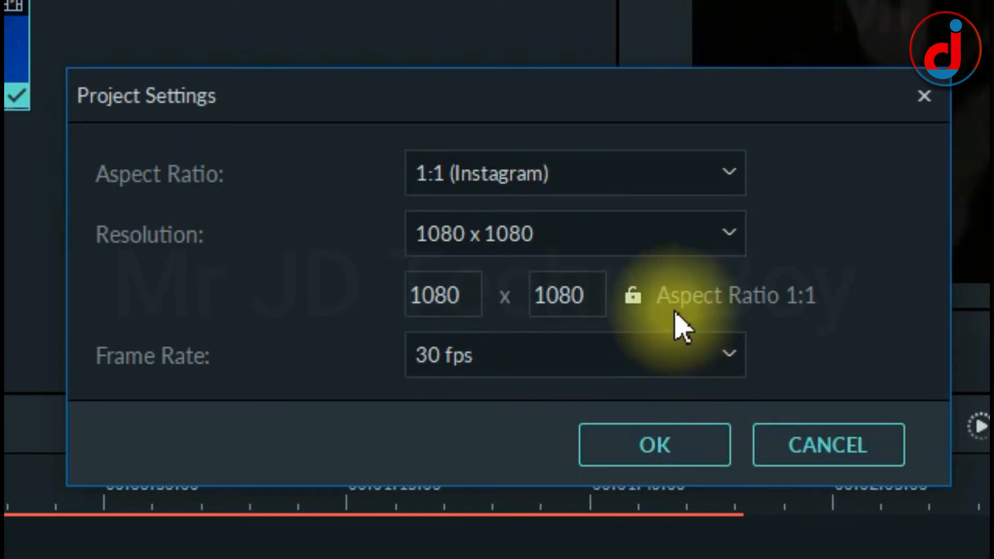
{"action": "mouse_move", "coordinate": [514, 244]}
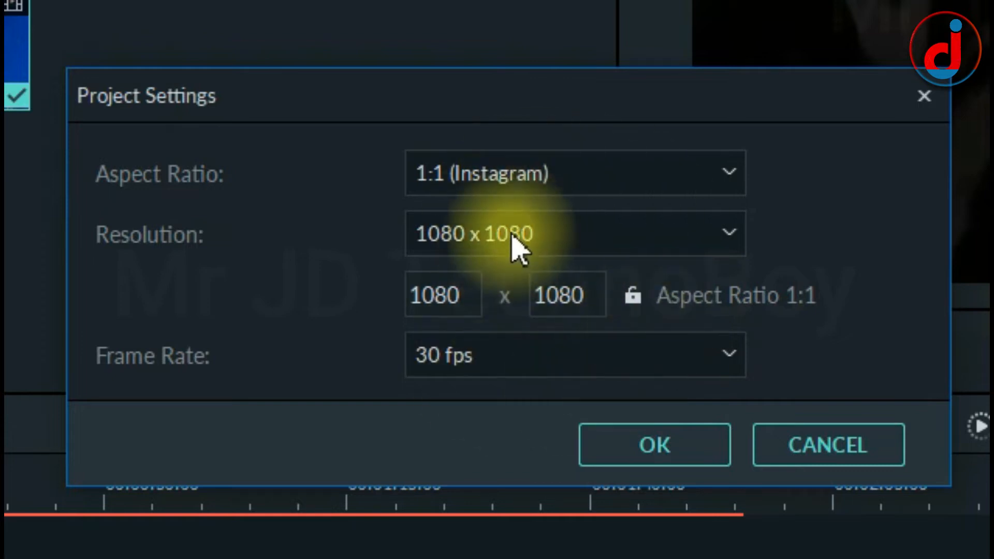
{"action": "mouse_move", "coordinate": [570, 362]}
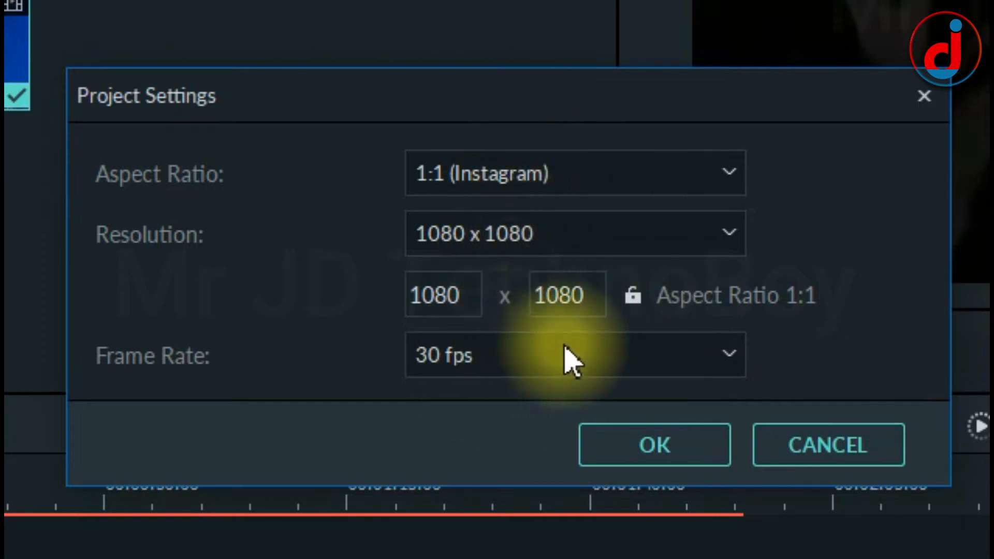
{"action": "mouse_move", "coordinate": [519, 332]}
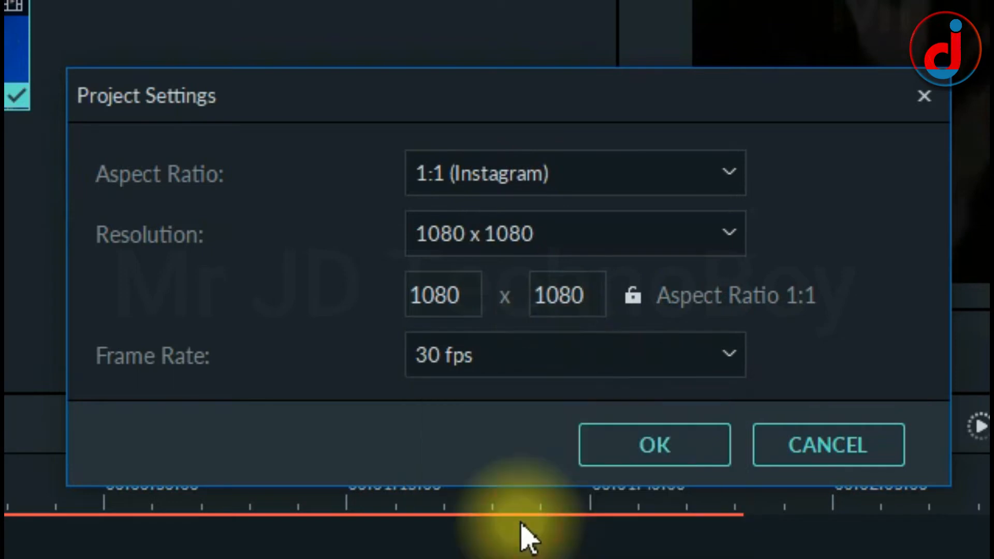
{"action": "left_click", "coordinate": [654, 444]}
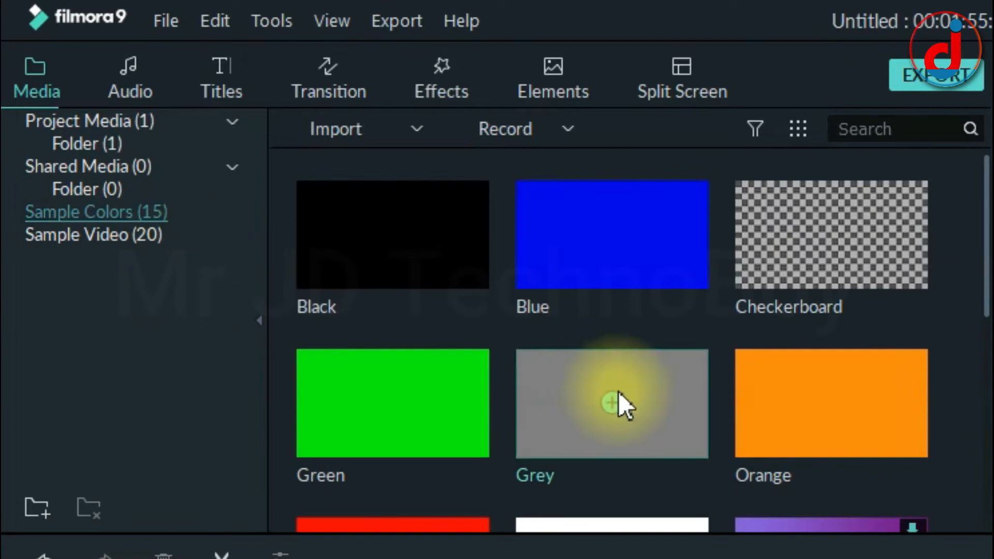
Place the White sample colour on track 1 beneath the video and stretch it to the video's length
{"action": "scroll", "scroll_direction": "down", "scroll_amount": 3}
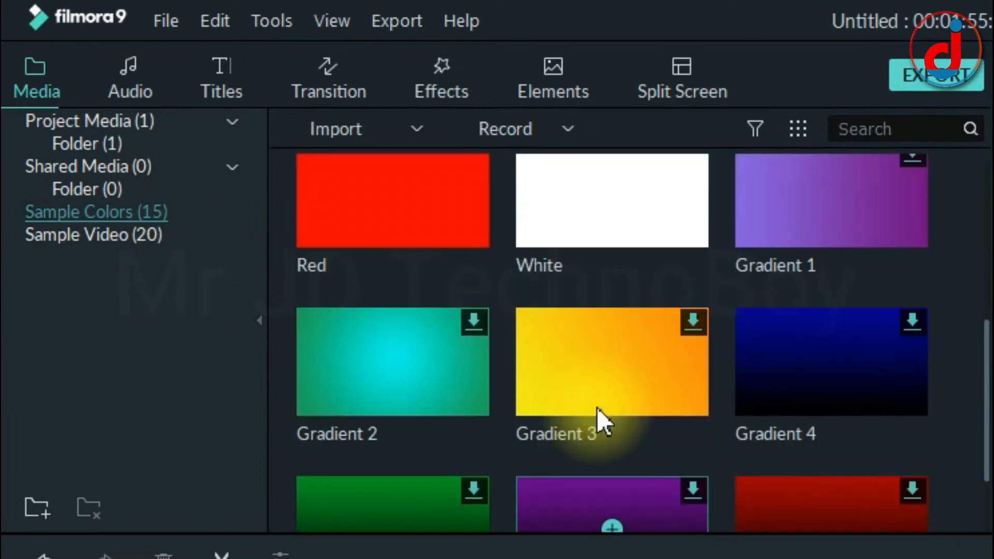
{"action": "mouse_move", "coordinate": [662, 248]}
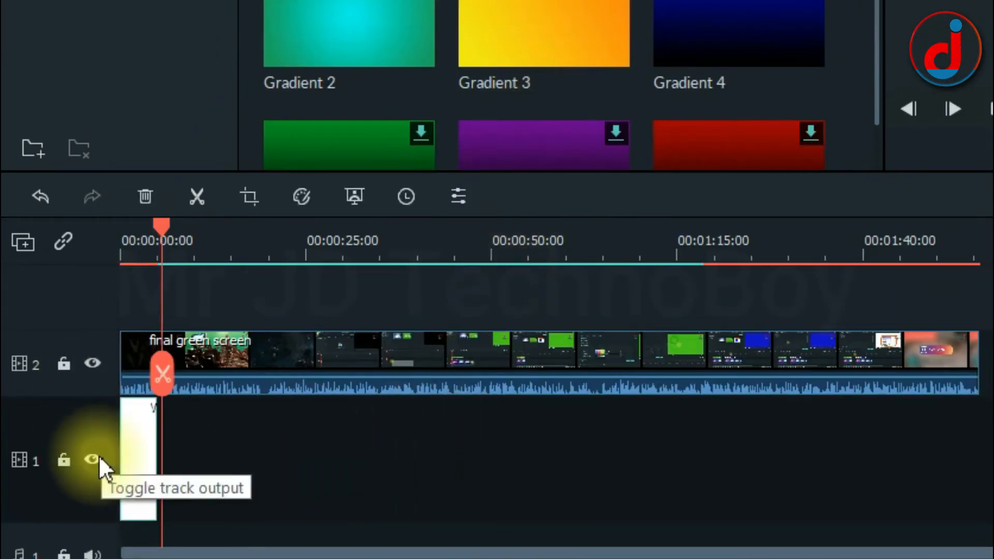
{"action": "mouse_move", "coordinate": [165, 473]}
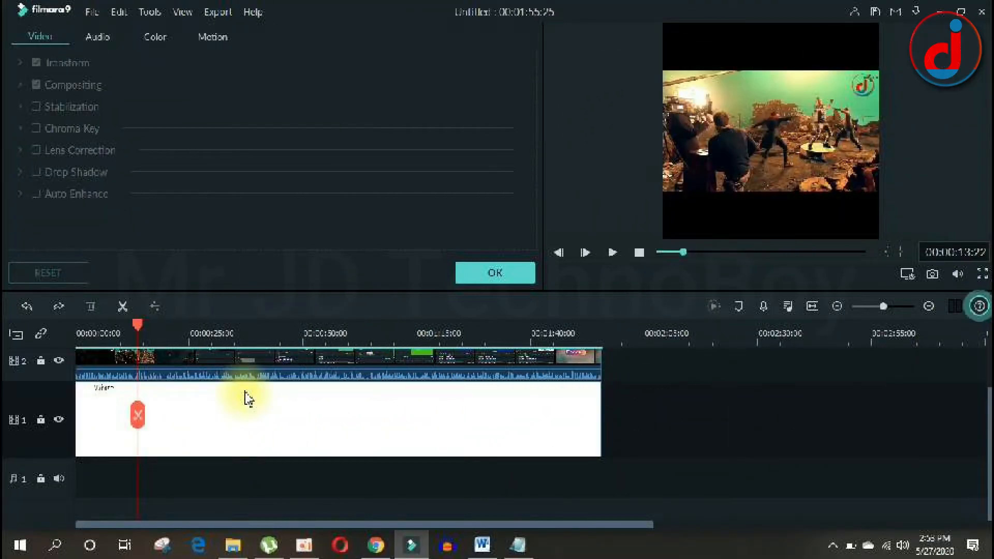
{"action": "left_click", "coordinate": [230, 427]}
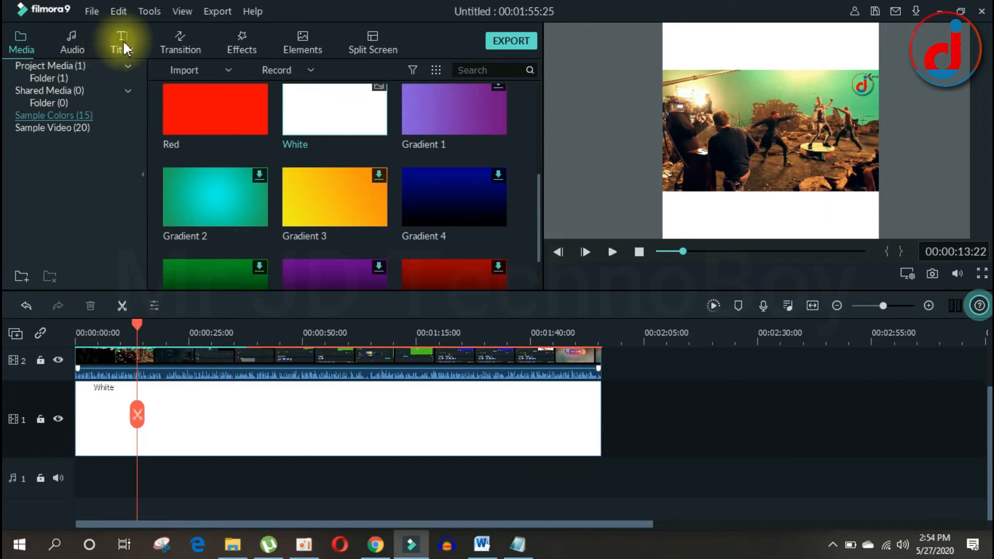
Drag the Default Title preset onto a new track 3 above the video at the start
{"action": "left_click", "coordinate": [121, 42]}
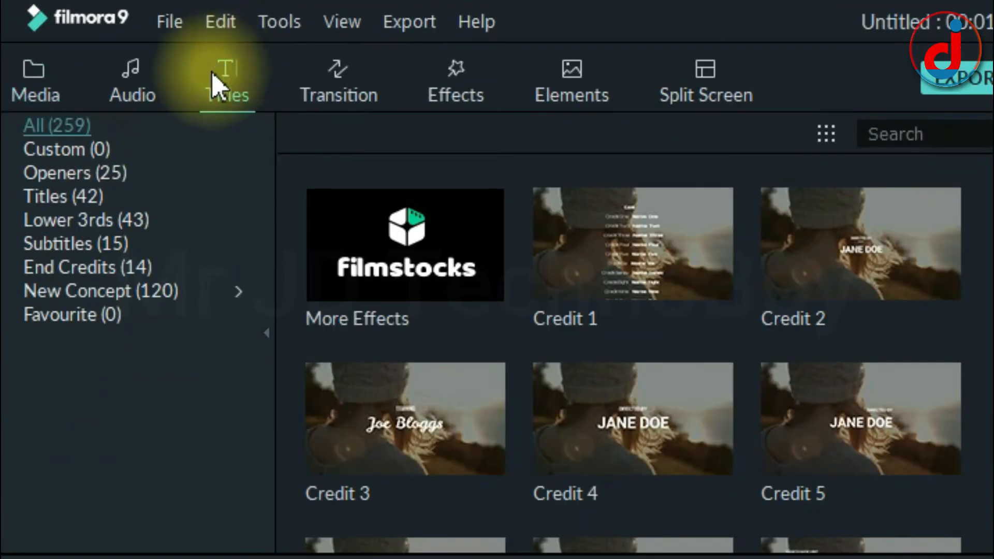
{"action": "left_click", "coordinate": [62, 195]}
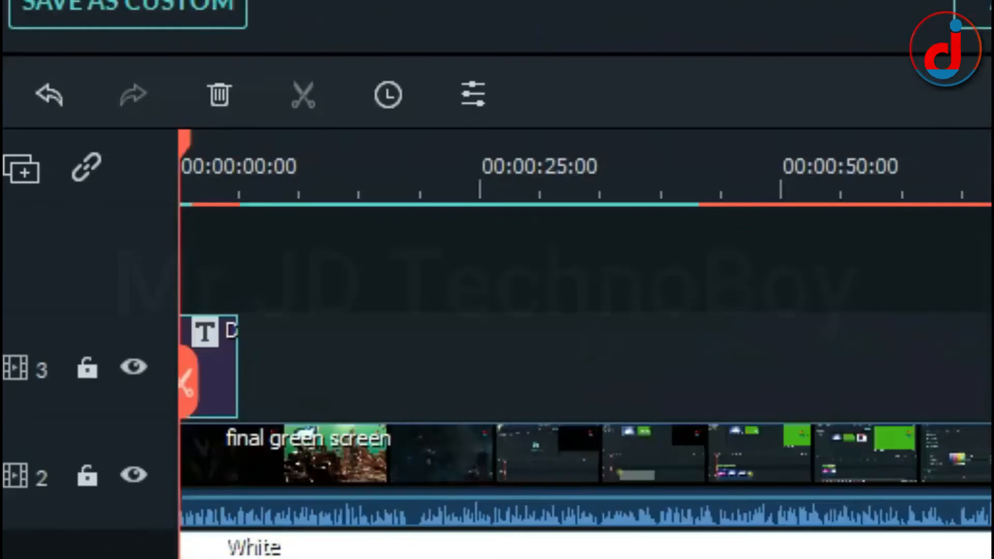
In the Advanced editor replace the title text with 'Green Screen' and set a green Stencil font
{"action": "double_click", "coordinate": [203, 365]}
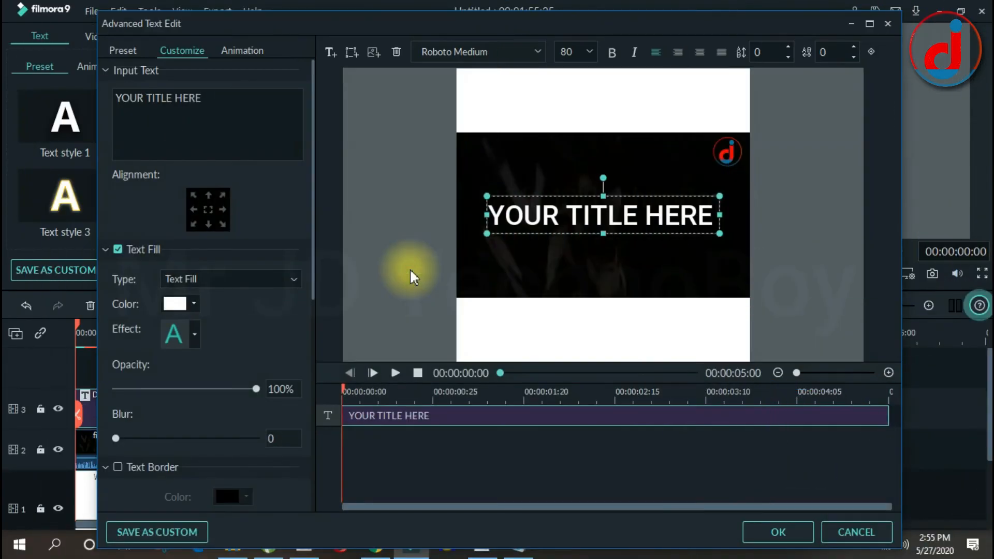
{"action": "left_click", "coordinate": [193, 303]}
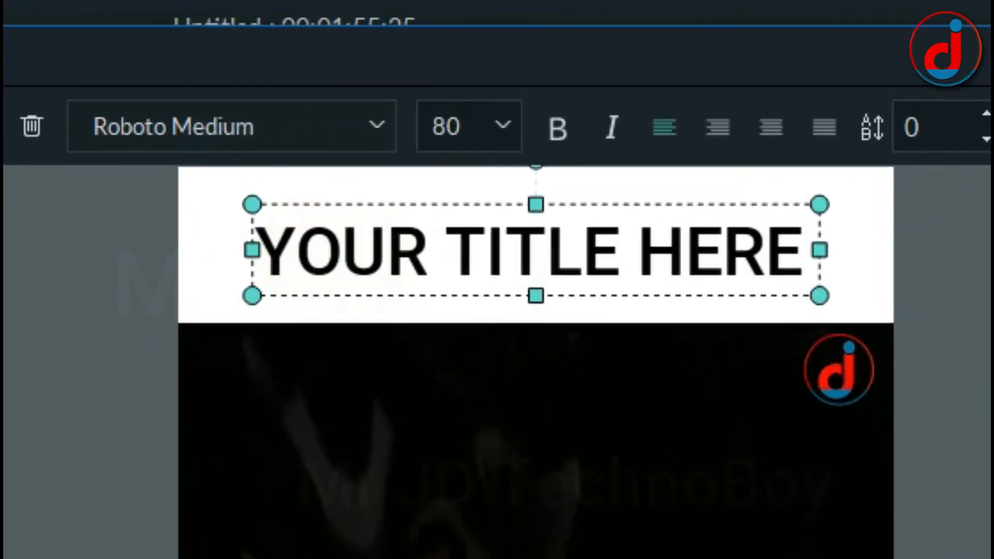
{"action": "type", "text": "Green Screen"}
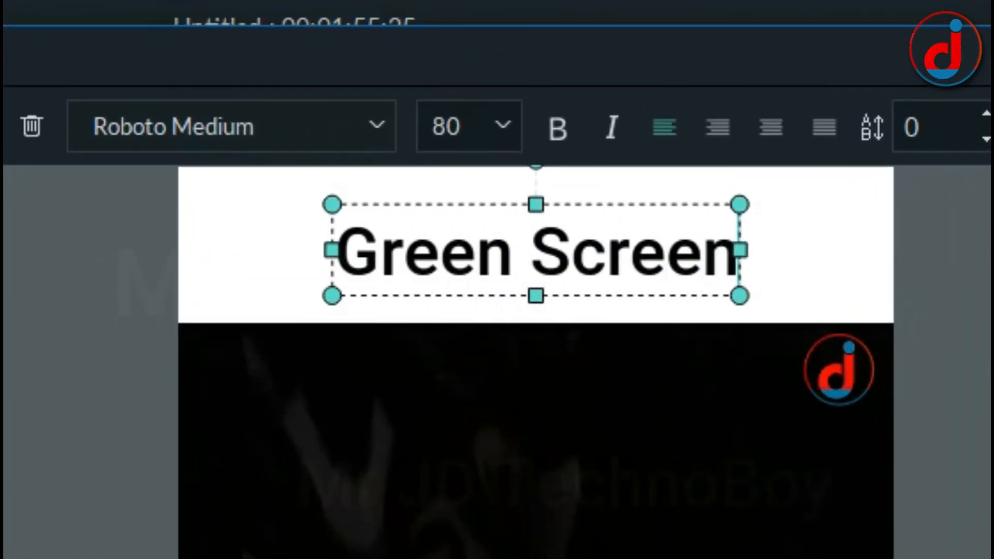
{"action": "left_click", "coordinate": [231, 126]}
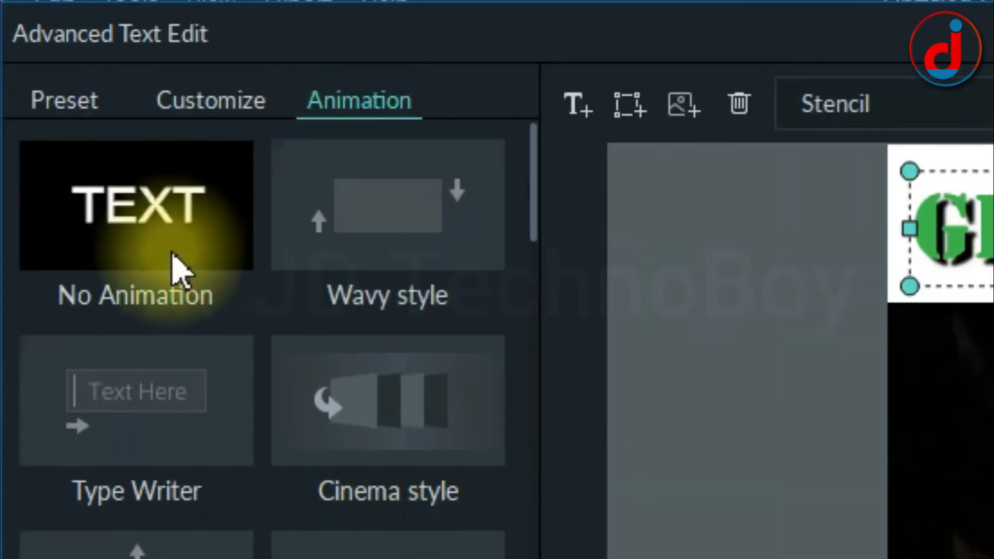
Keep No Animation, add a red Arial Black size-100 'Subscribe' text box at the bottom and save the title
{"action": "left_click", "coordinate": [134, 205]}
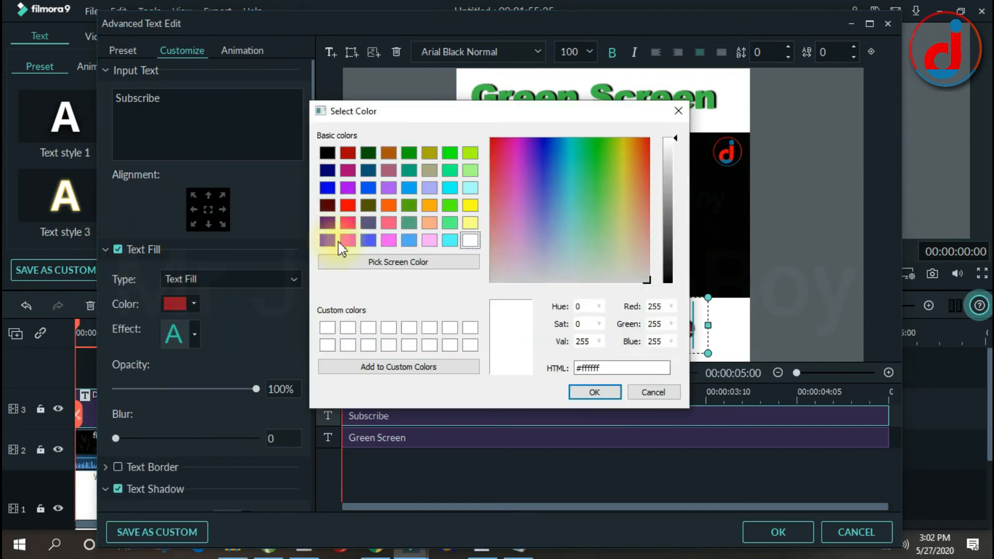
{"action": "left_click", "coordinate": [593, 391]}
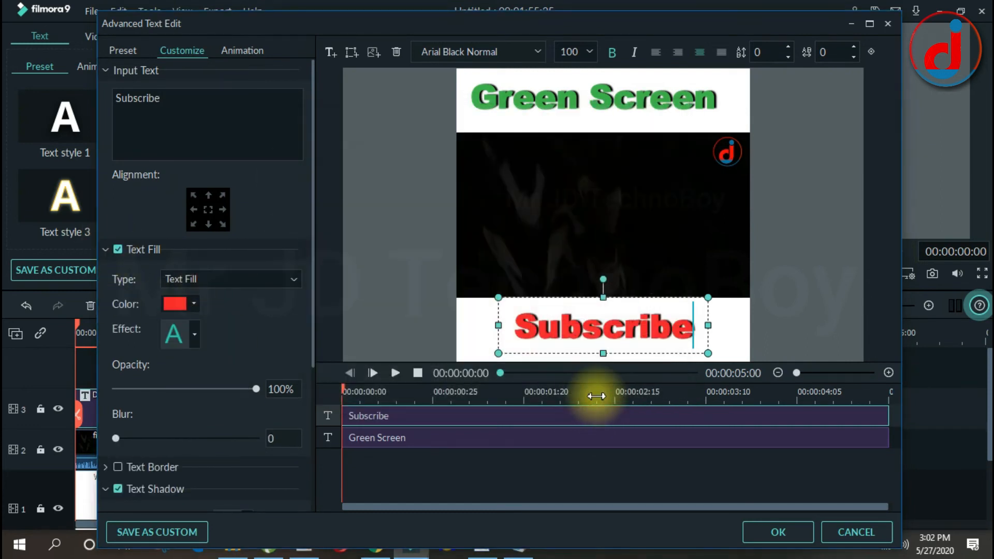
{"action": "left_click", "coordinate": [778, 532]}
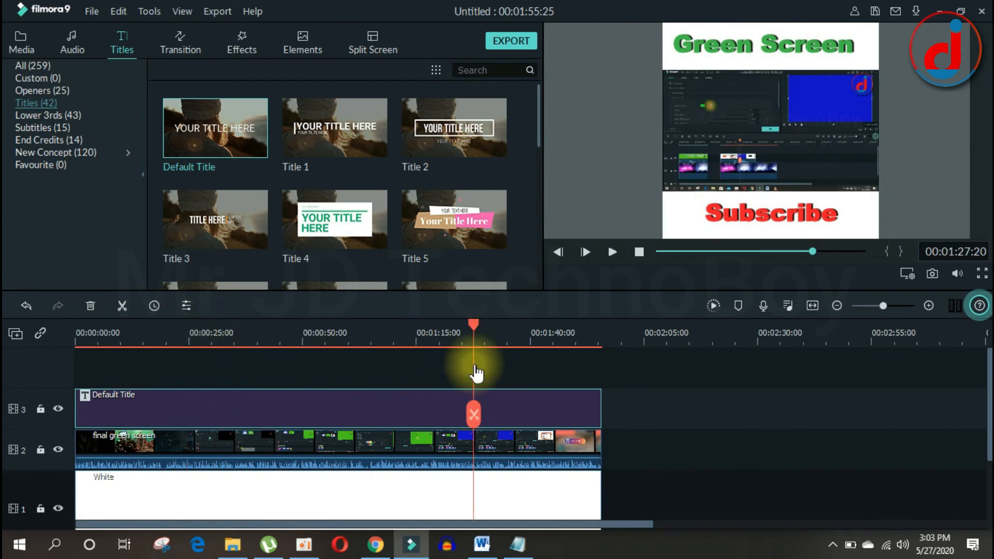
Set up a Local MP4 export at 1080x1080 named 'green screen fb'
{"action": "left_click", "coordinate": [511, 41]}
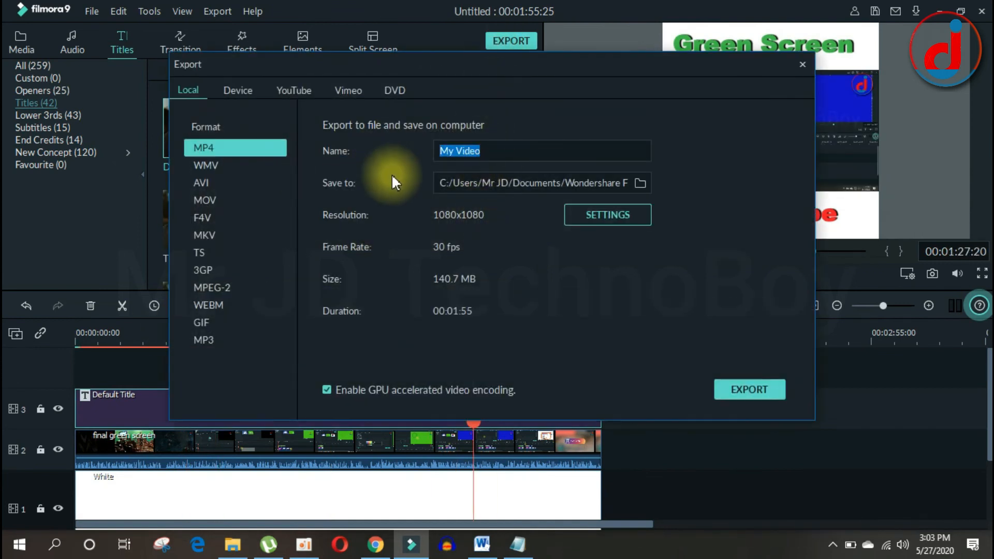
{"action": "type", "text": "green screen fb"}
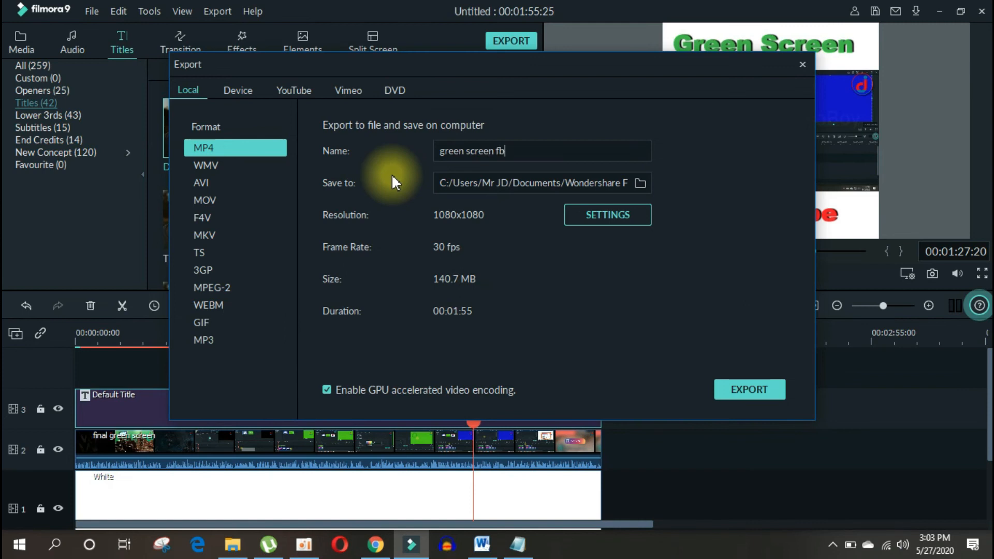